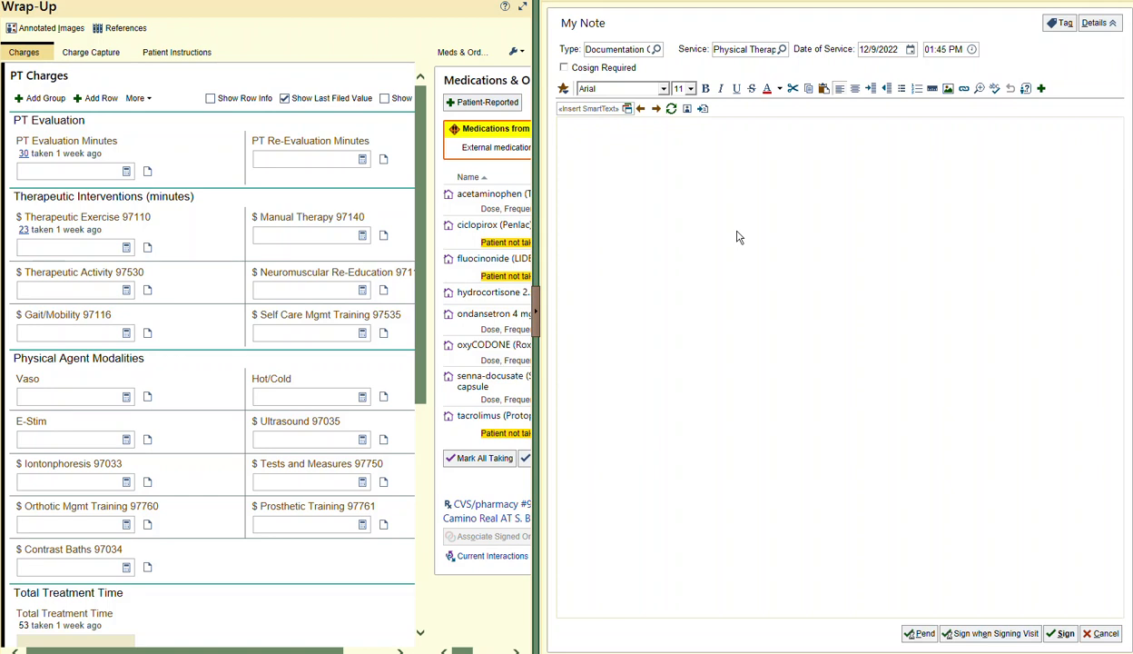
mouse_move(734, 229)
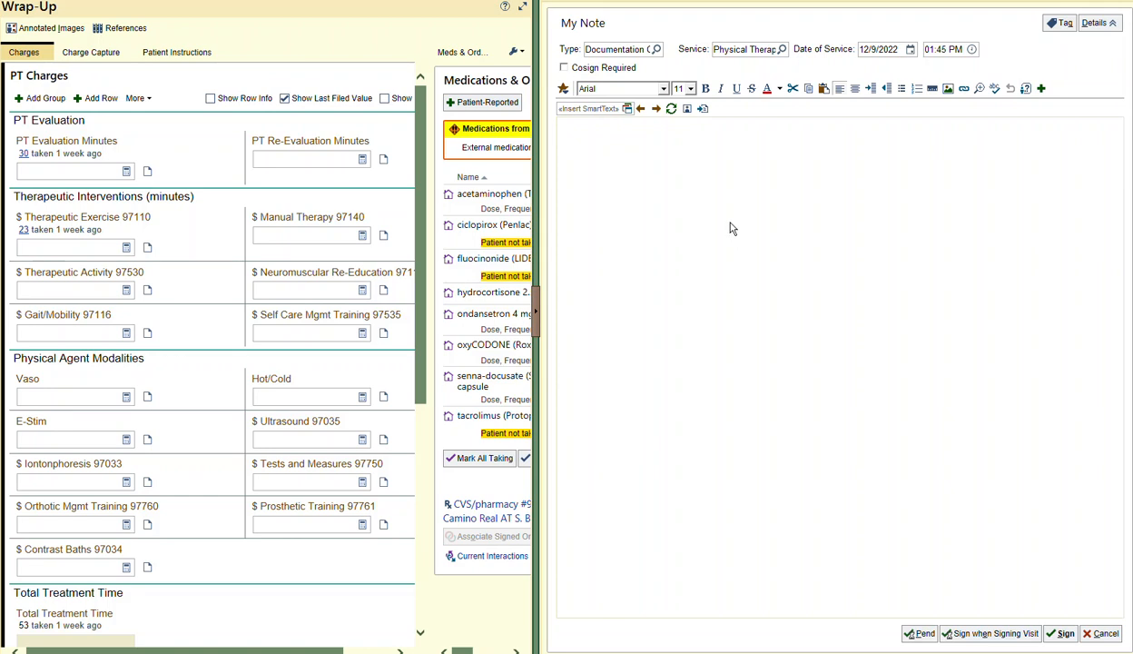
mouse_move(619, 211)
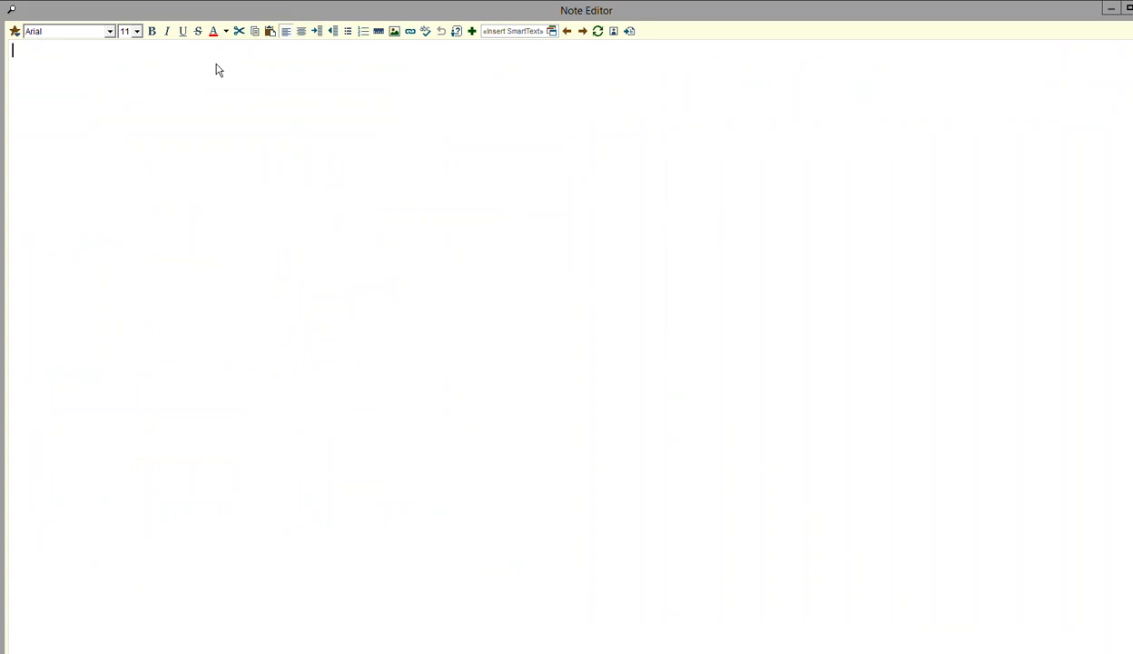
text(.knee)
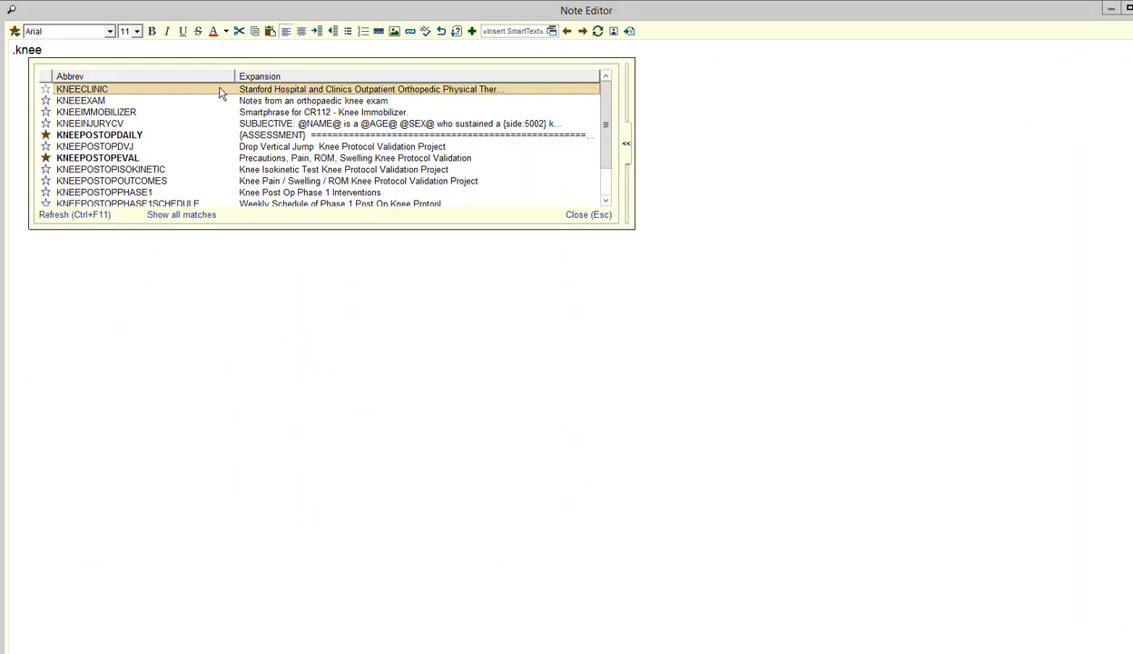
text(p)
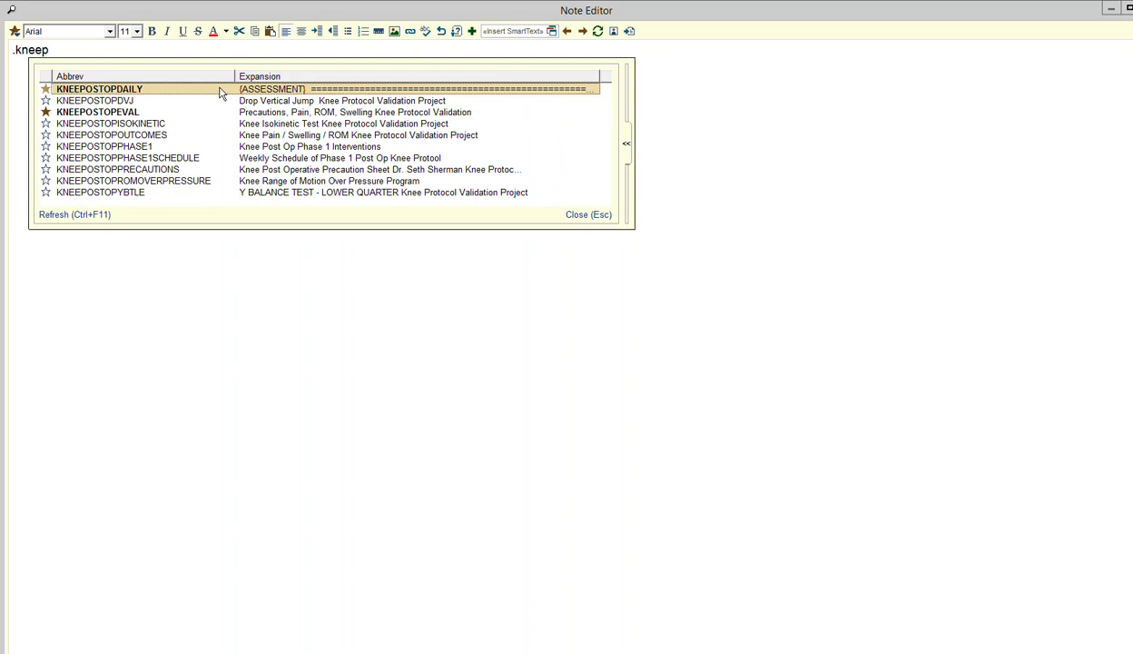
text(os)
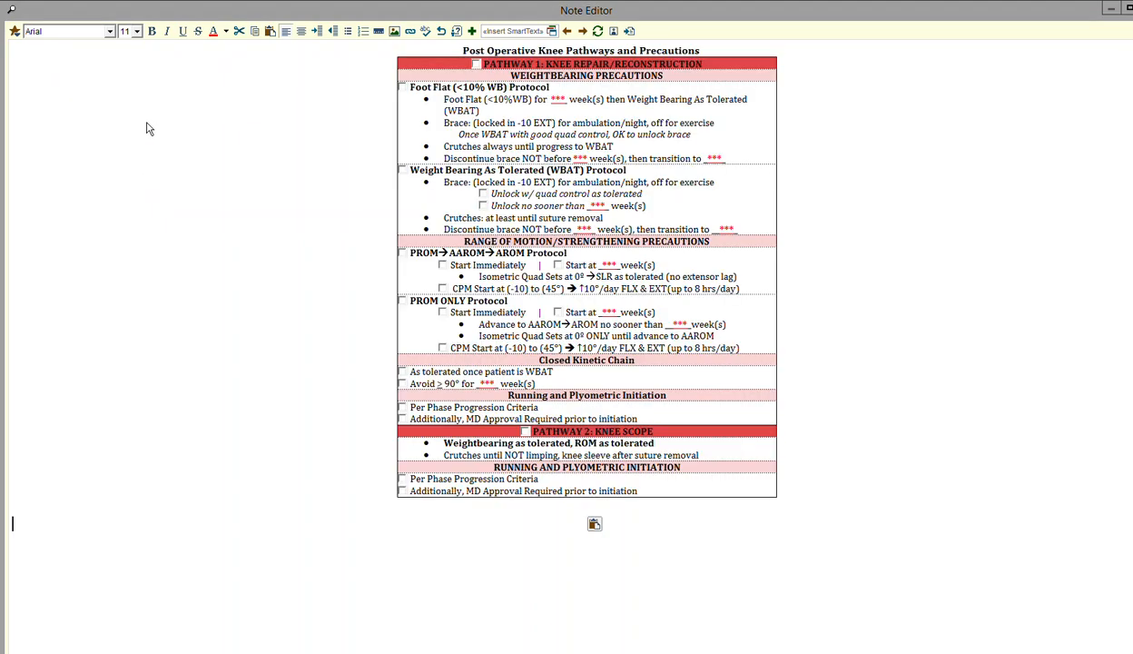
mouse_move(294, 200)
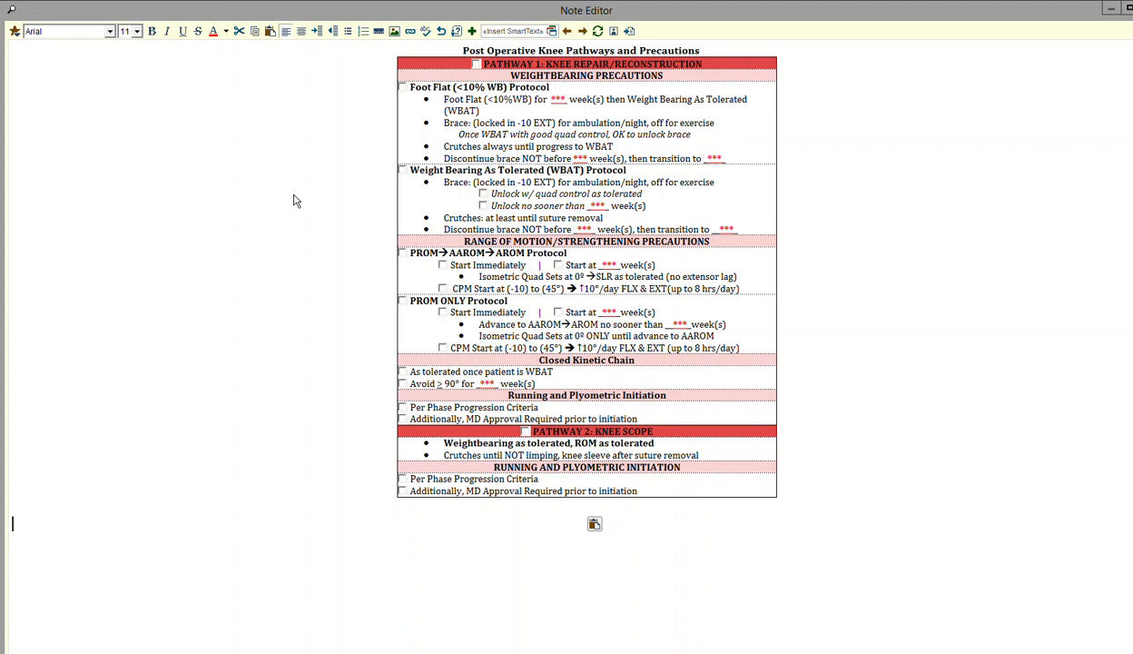
mouse_move(309, 203)
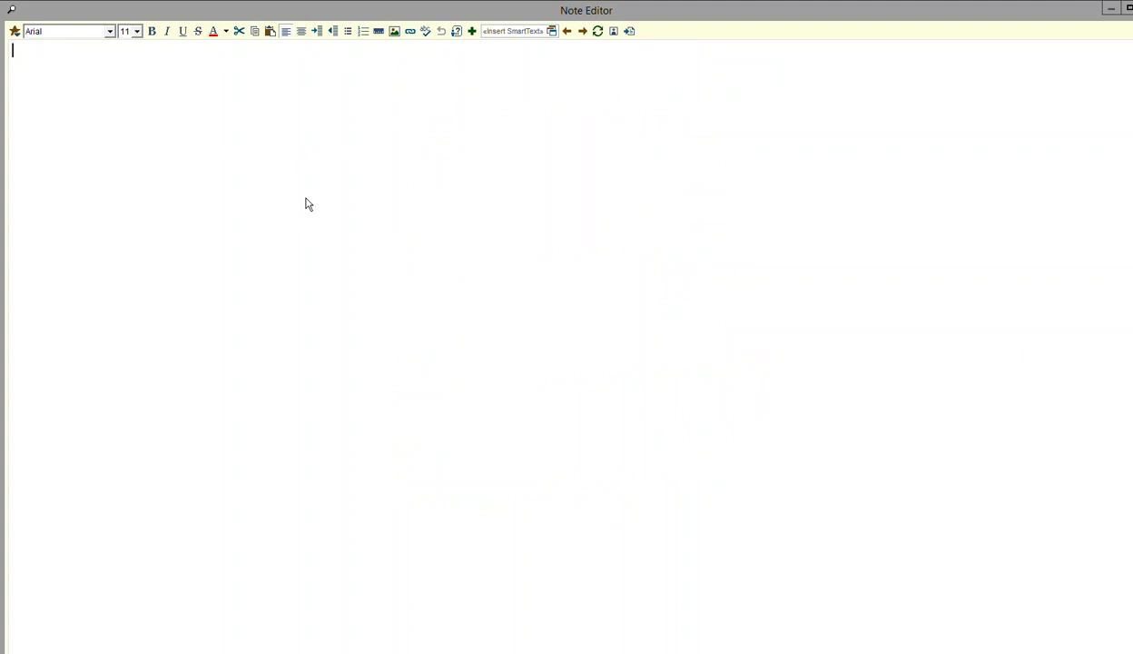
text(.kneepos)
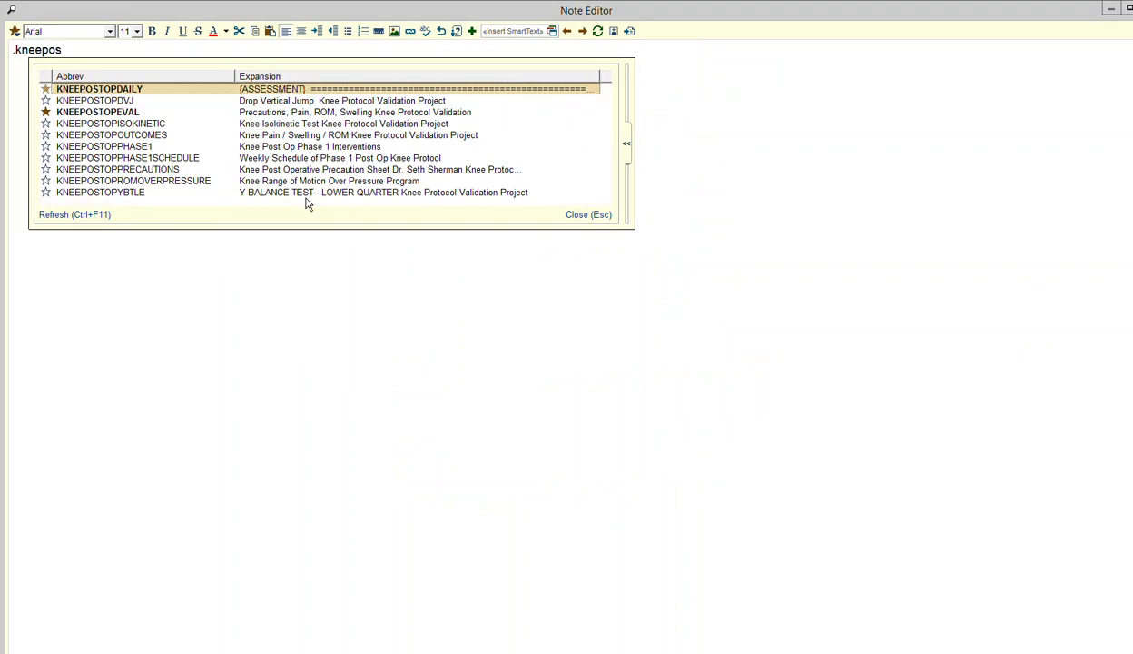
text(top)
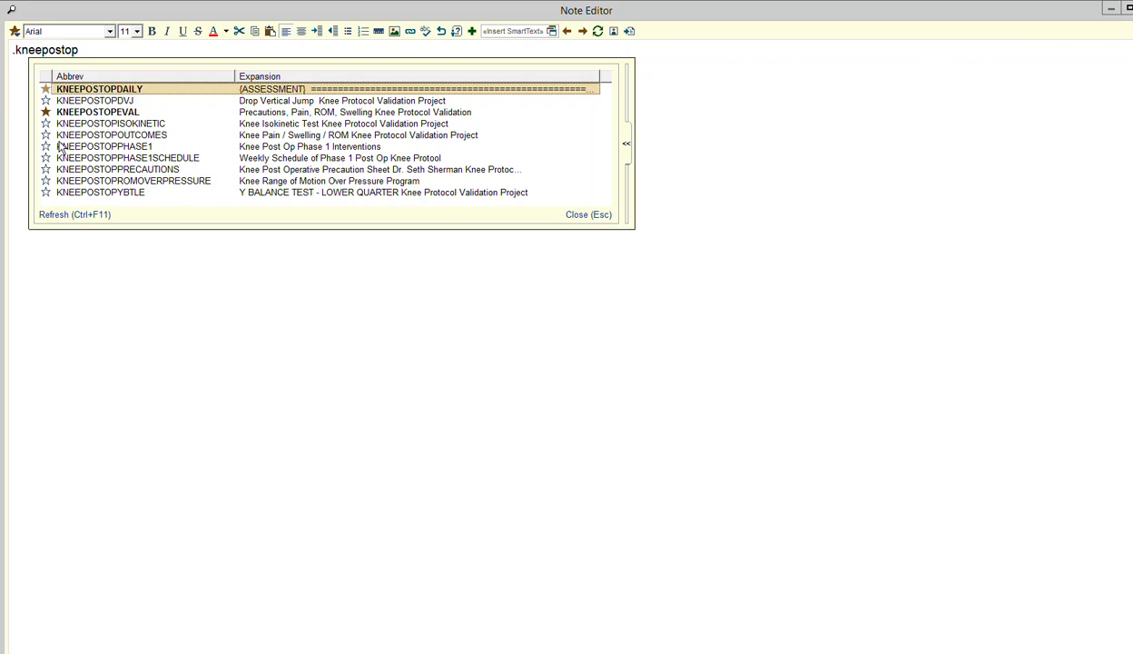
double_click(98, 87)
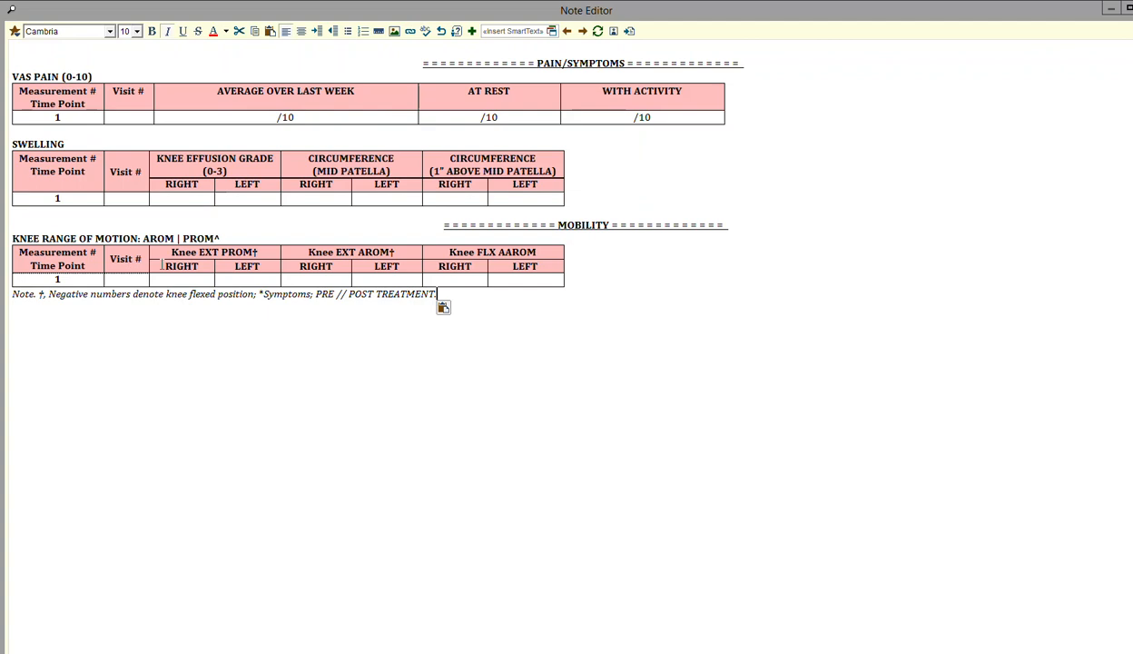
text(.kneepo)
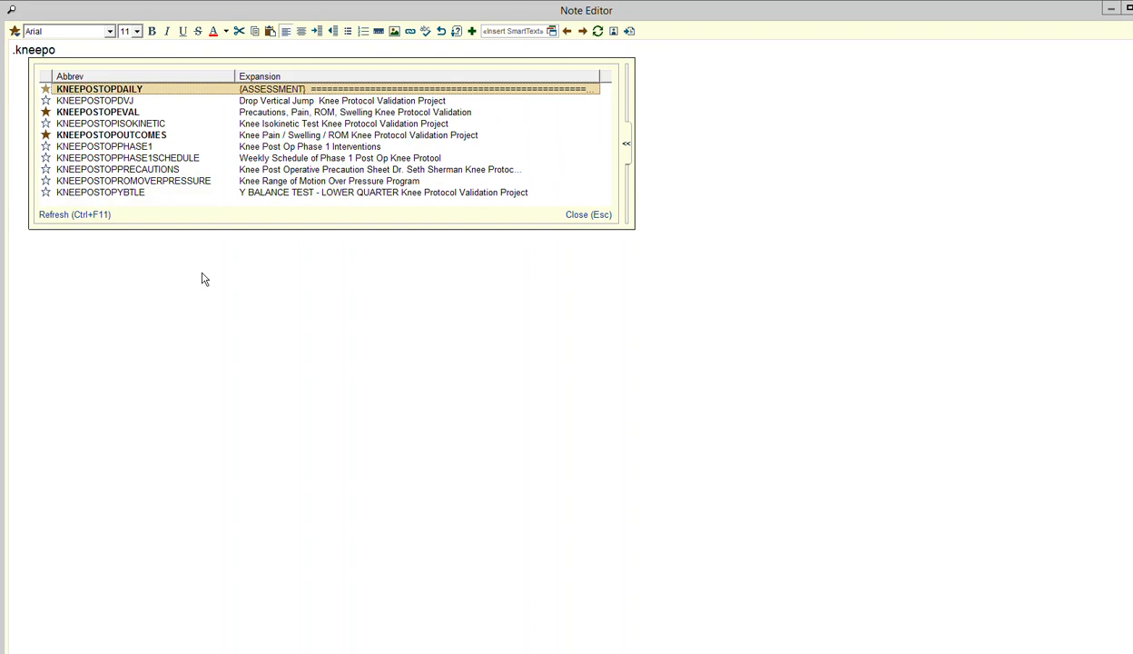
text(stop)
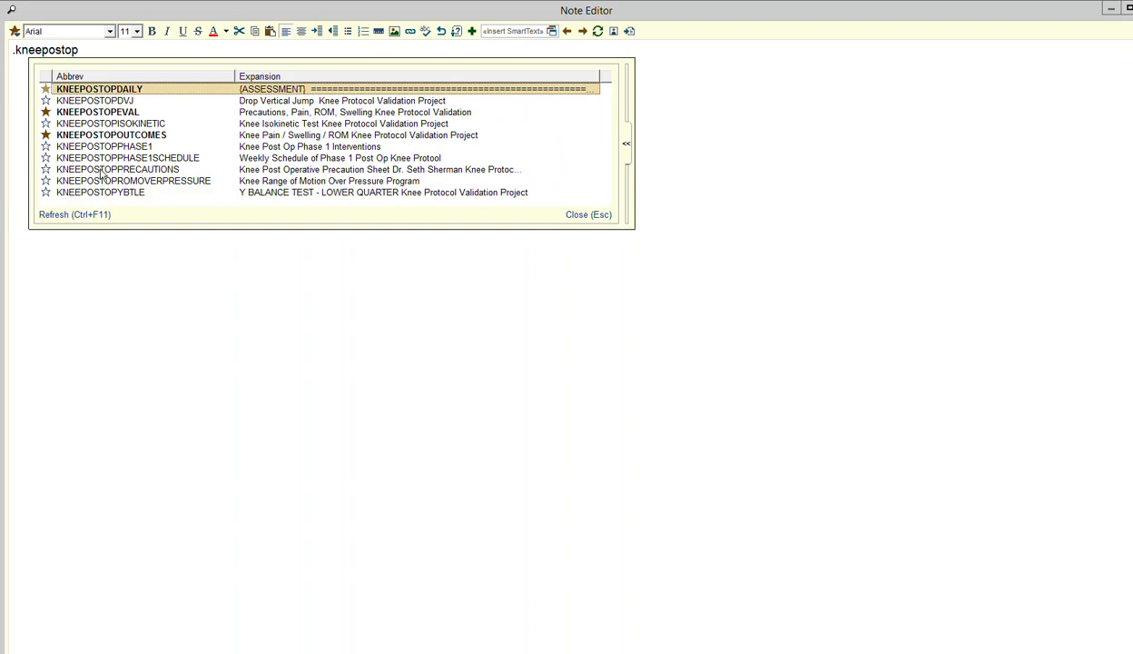
double_click(100, 193)
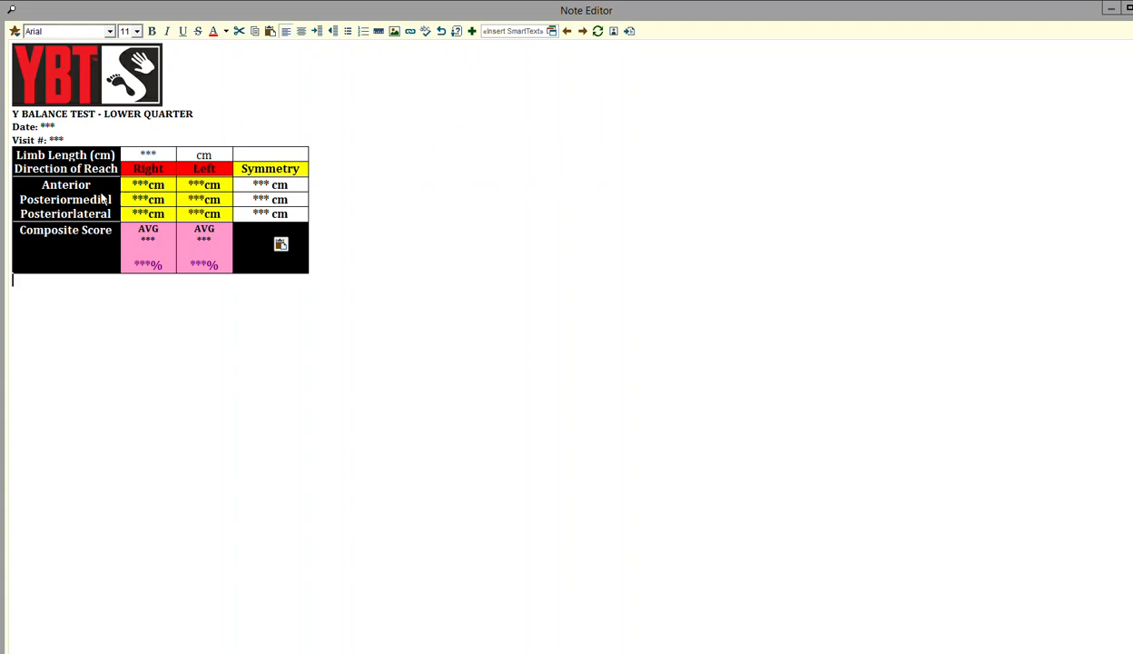
text(.m)
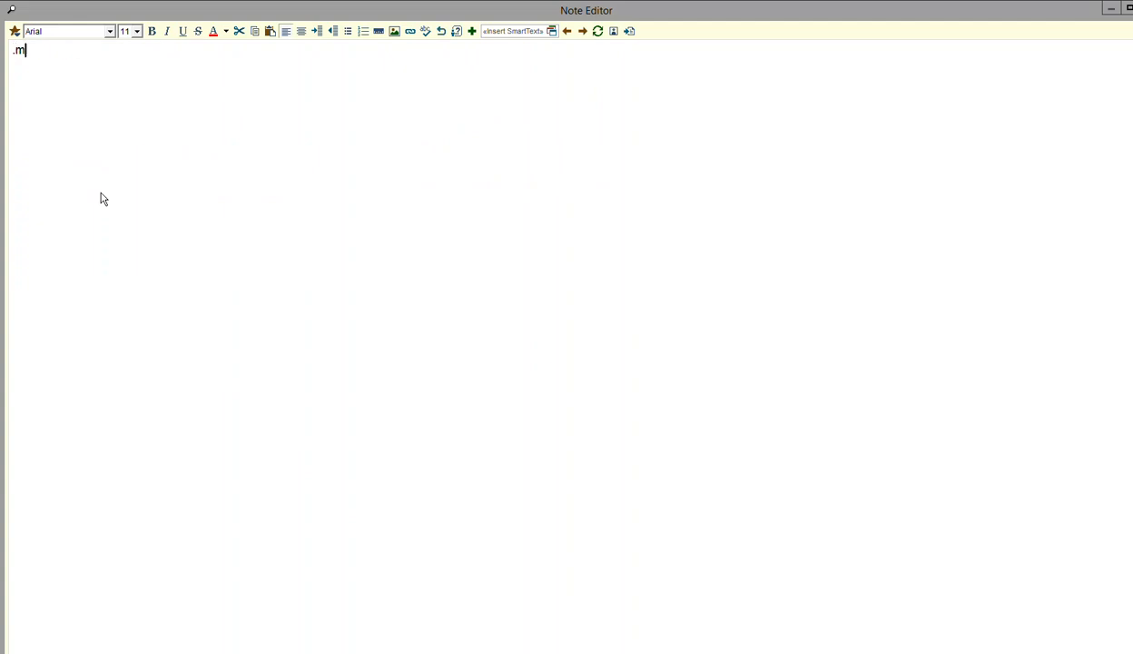
Step: Insert the KNEEPOSTOPYBTLE Y Balance Test table into the empty note
text(knee)
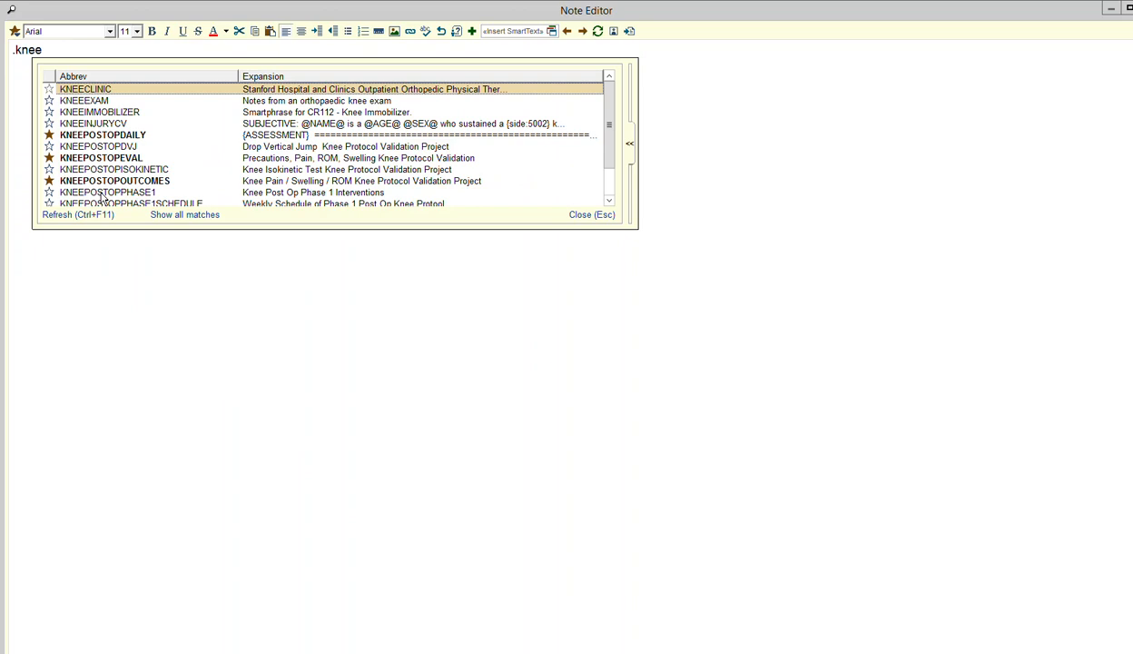
text(post)
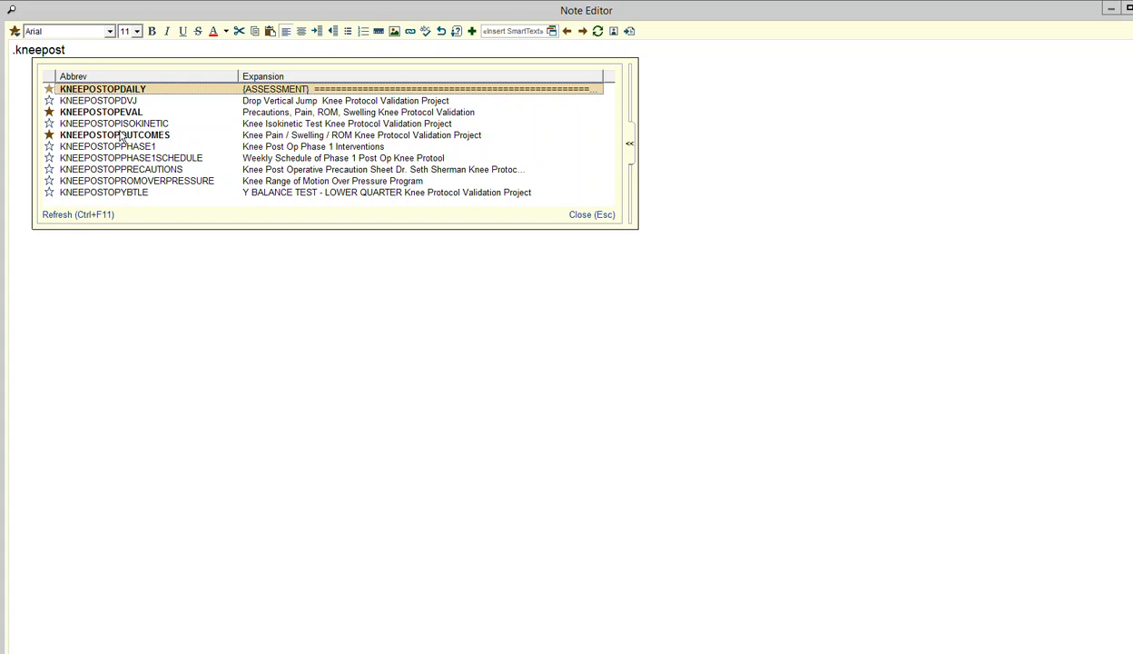
double_click(101, 192)
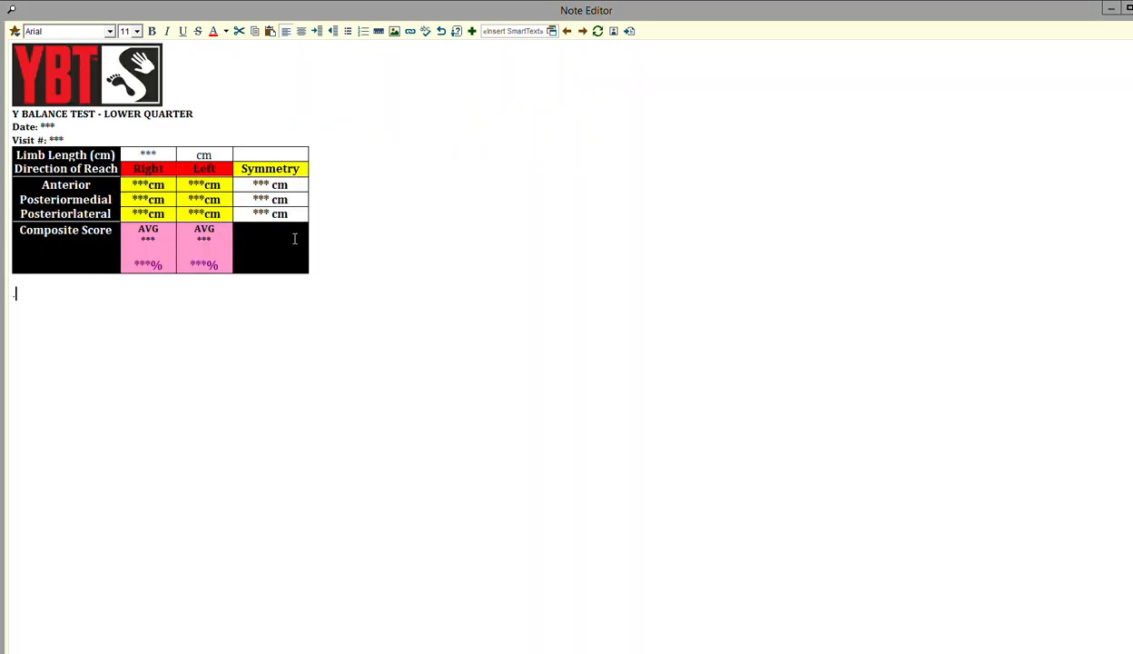
Step: Call up .kneepostop phrases to add the isokinetic strength and drop vertical jump tables
text(.kneeposto)
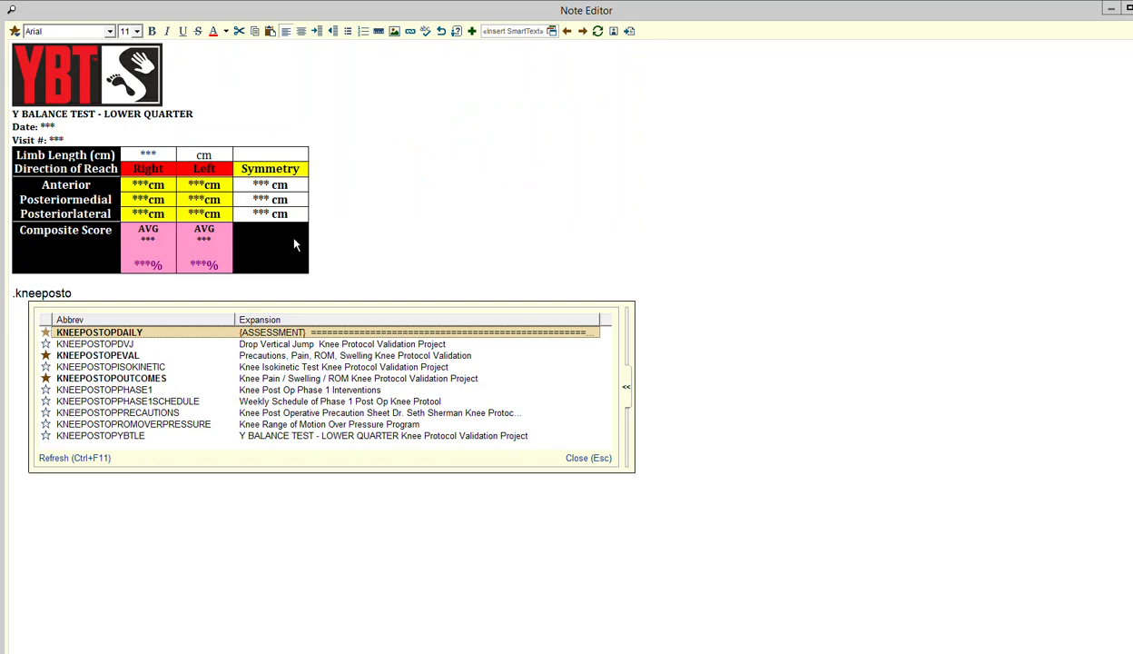
text(p)
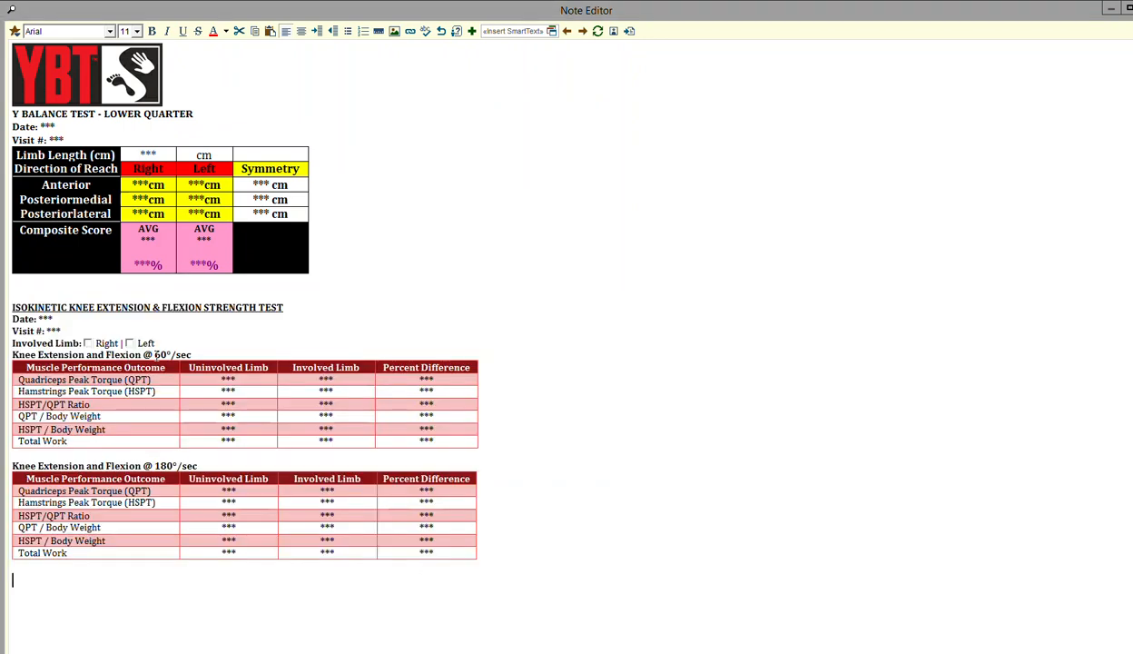
text(.knee)
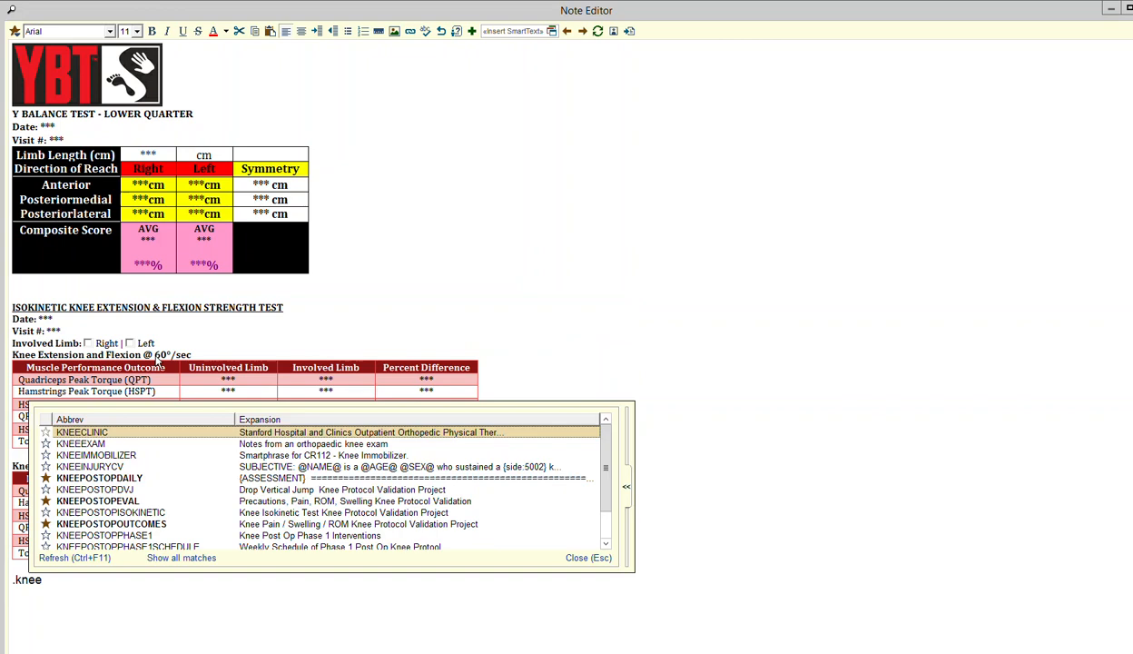
text(postop)
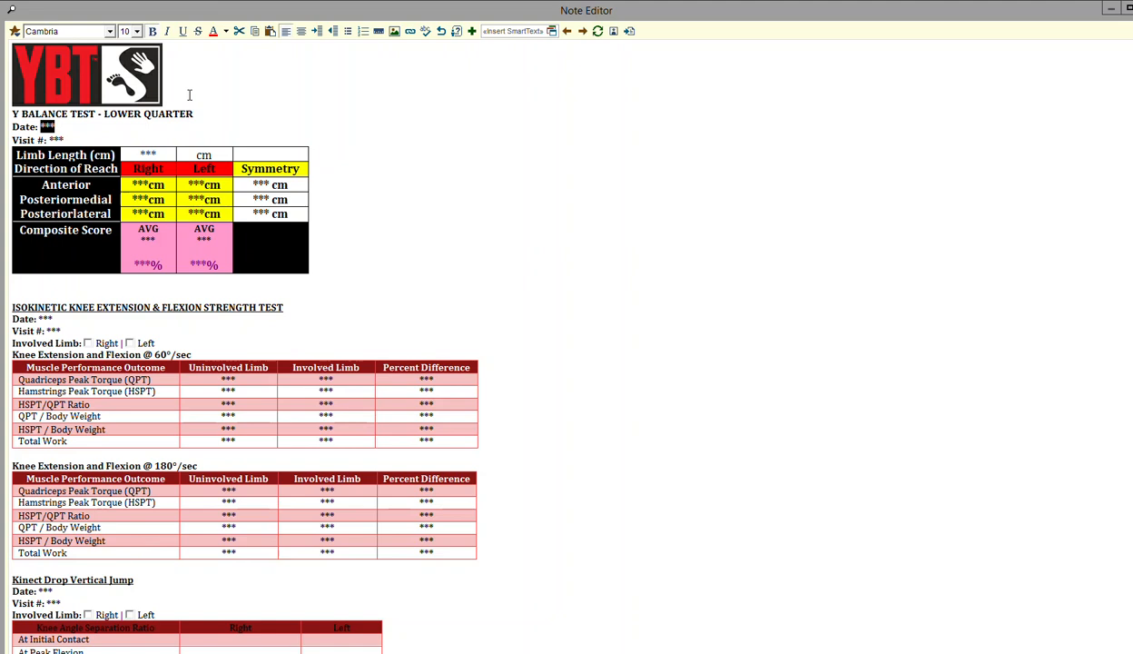
Step: Date the isokinetic strength test tables 12/3/2022 and start the 60°/sec values
text(12/3/2022)
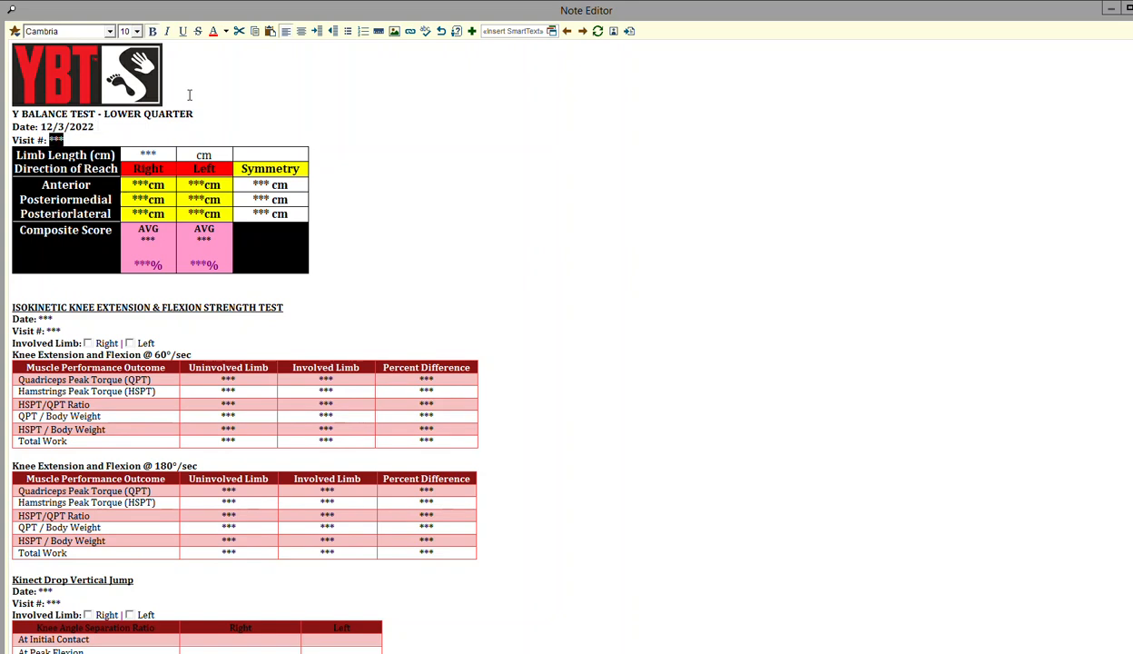
text(12)
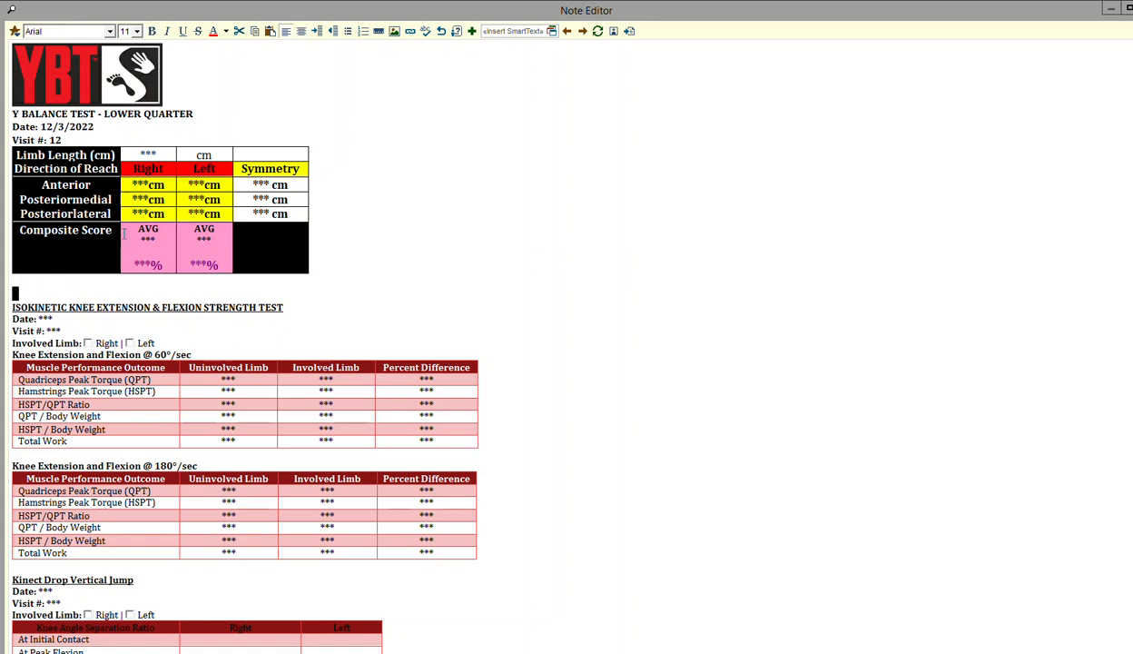
mouse_move(109, 113)
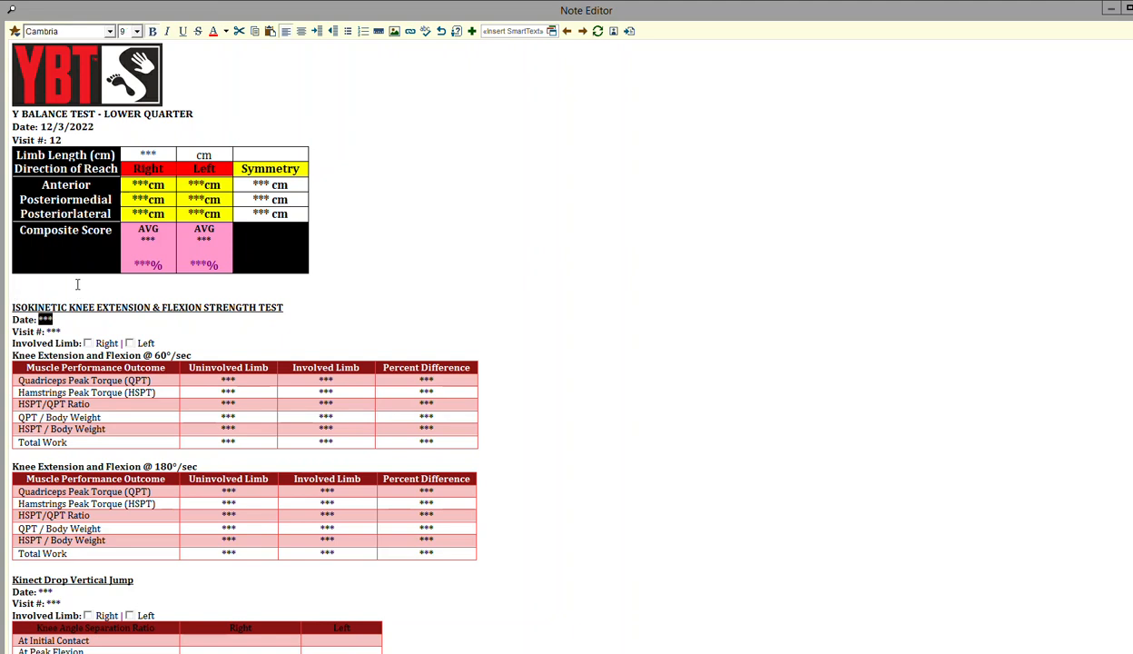
text(12/3/2022)
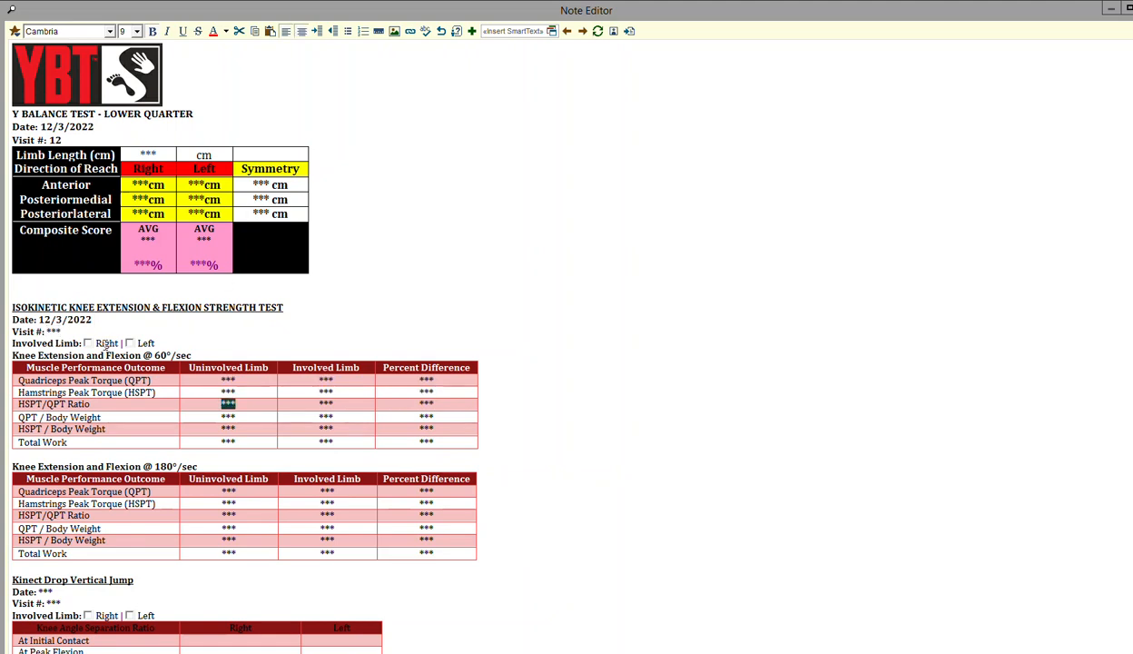
click(89, 343)
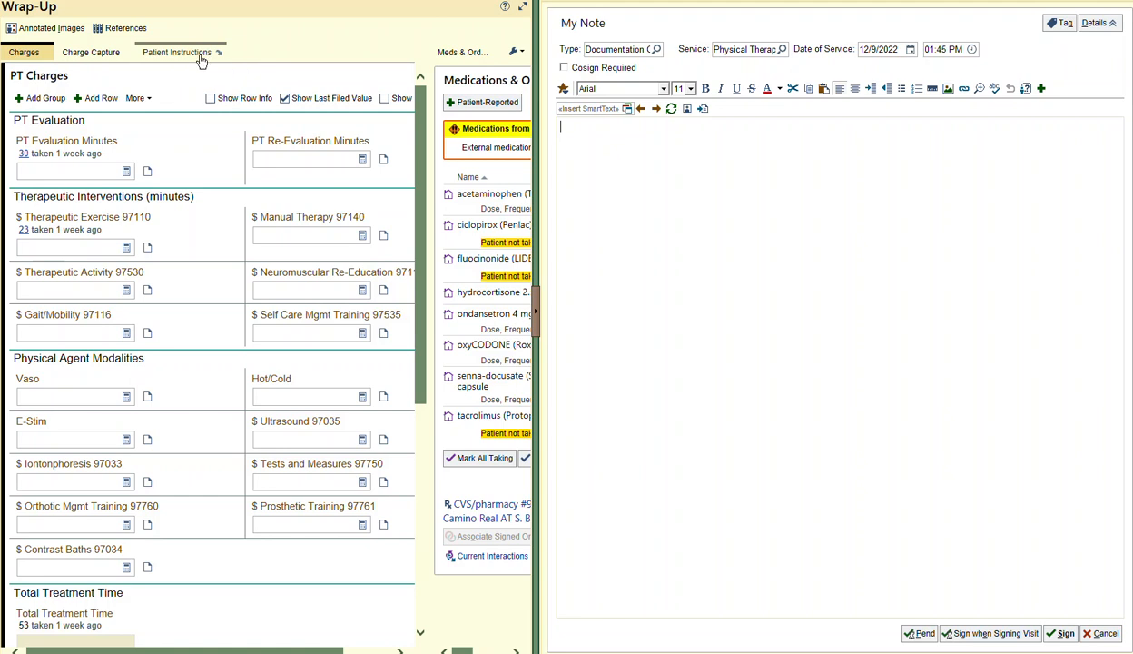
mouse_move(178, 50)
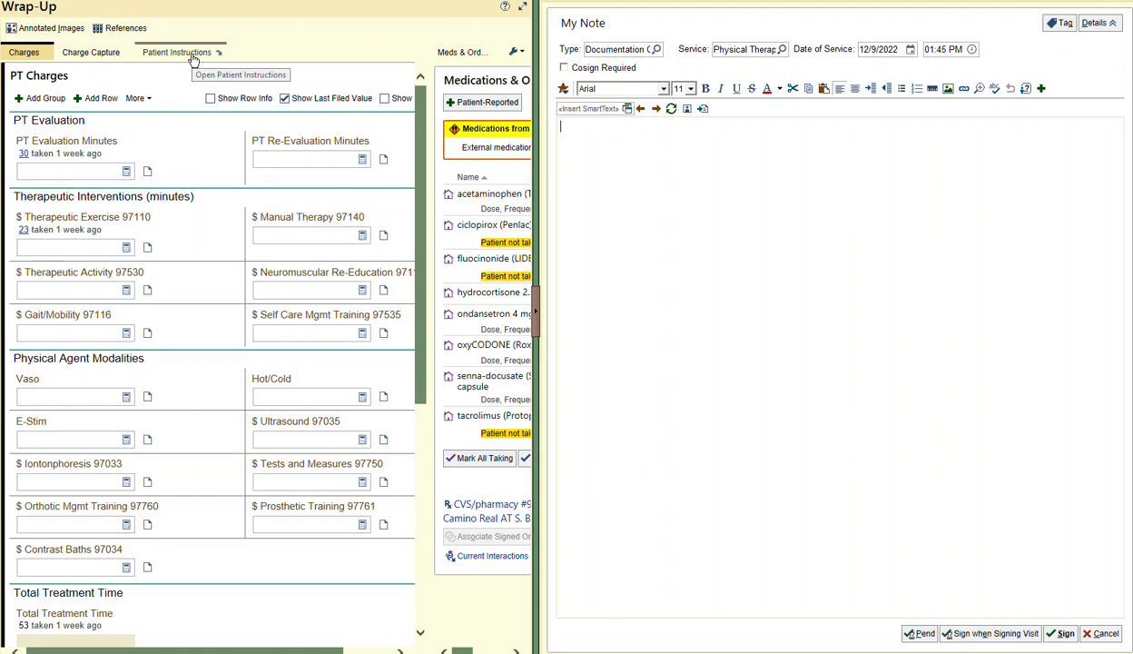
Step: Insert the KNEEPOSTOPROMOVERPRESSURE overpressure program into the Patient Instructions
click(178, 50)
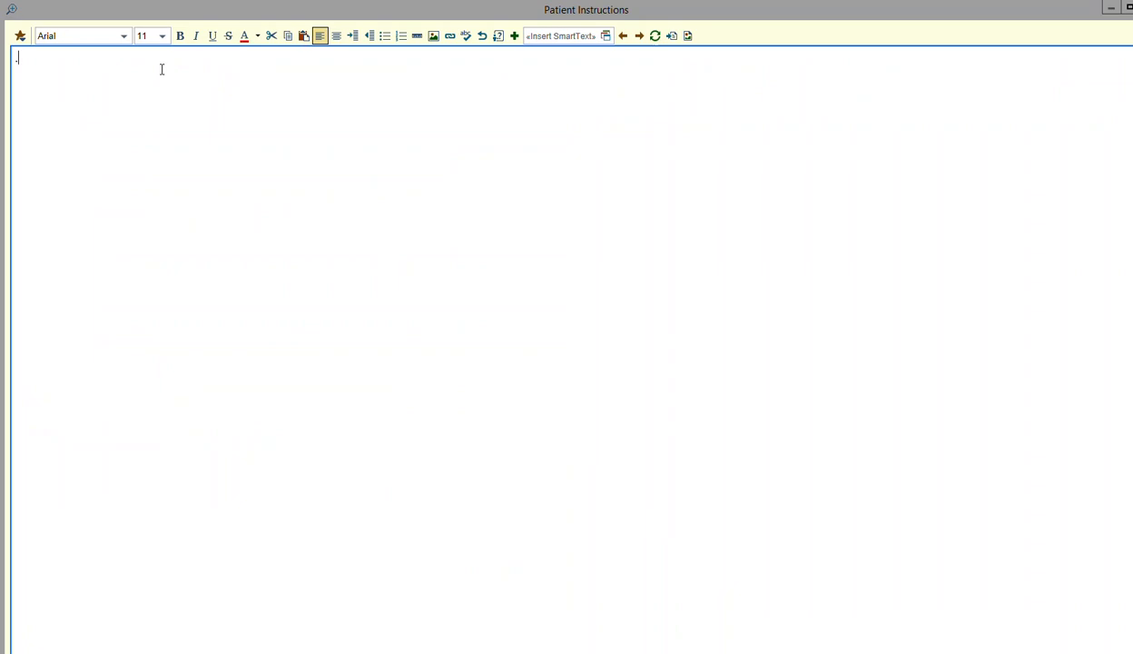
text(knee)
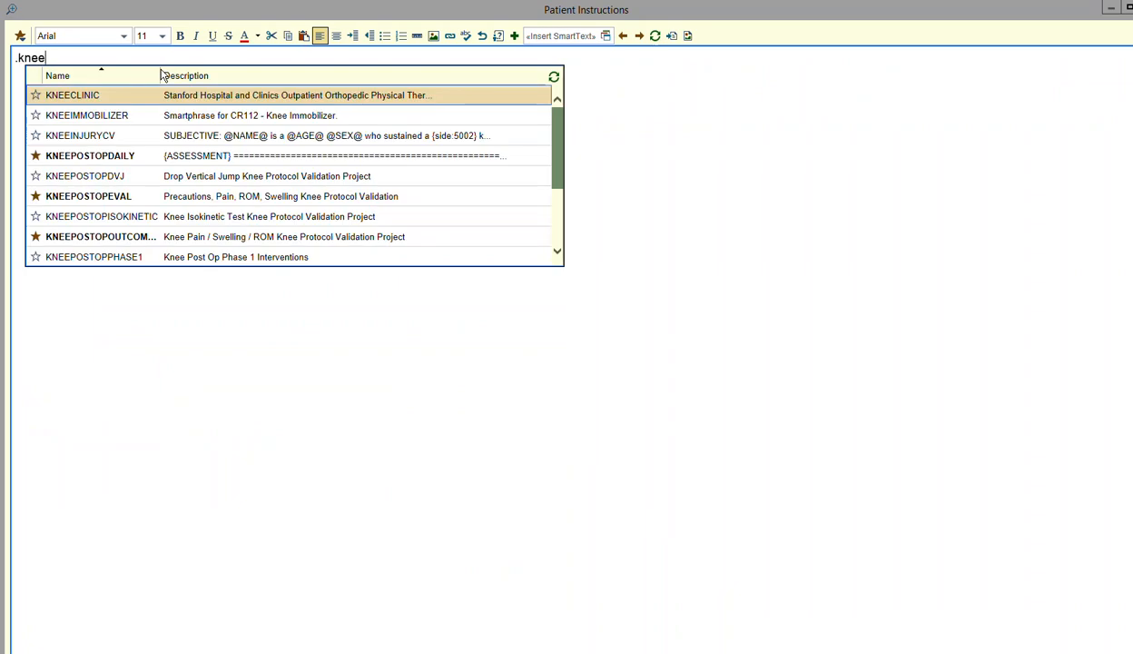
text(p)
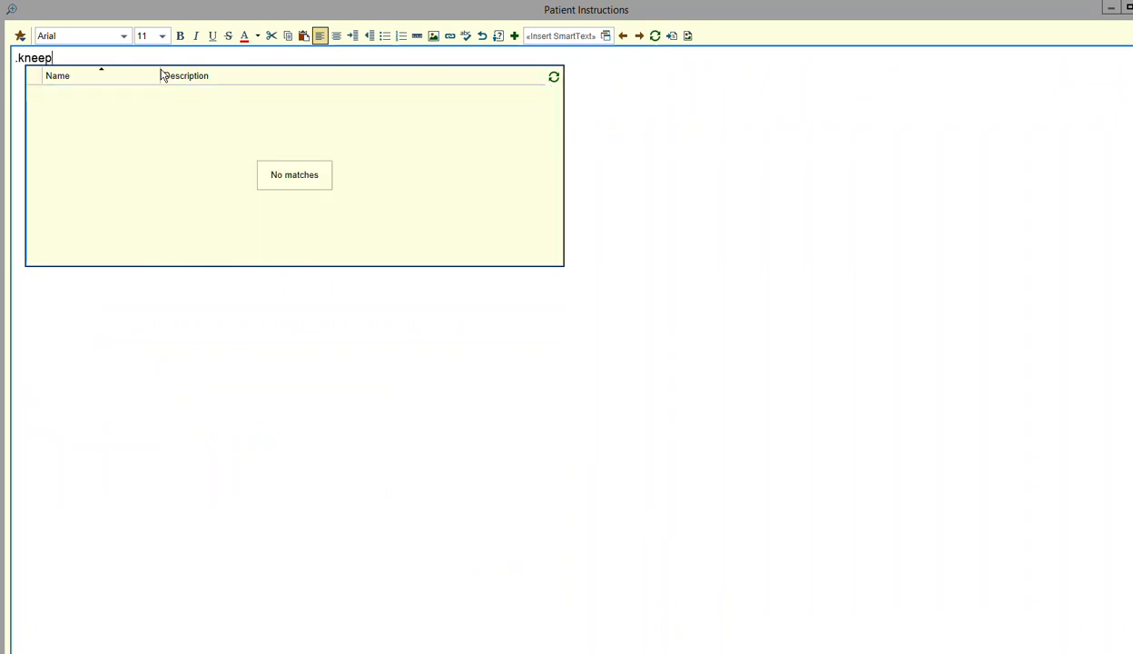
text(ostop)
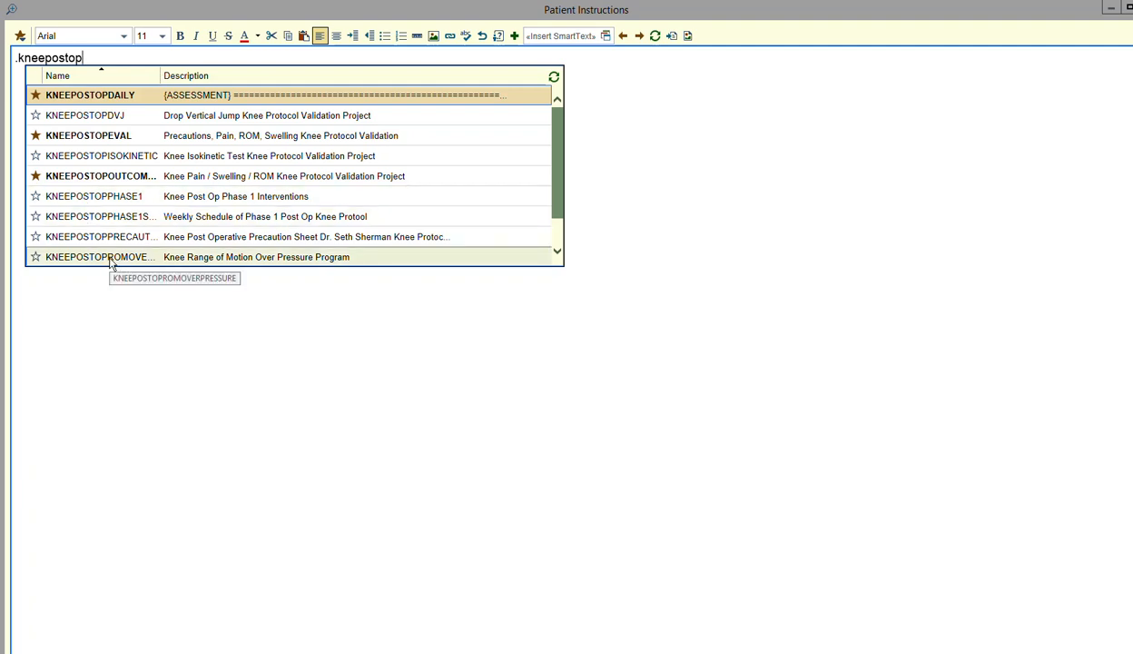
double_click(100, 258)
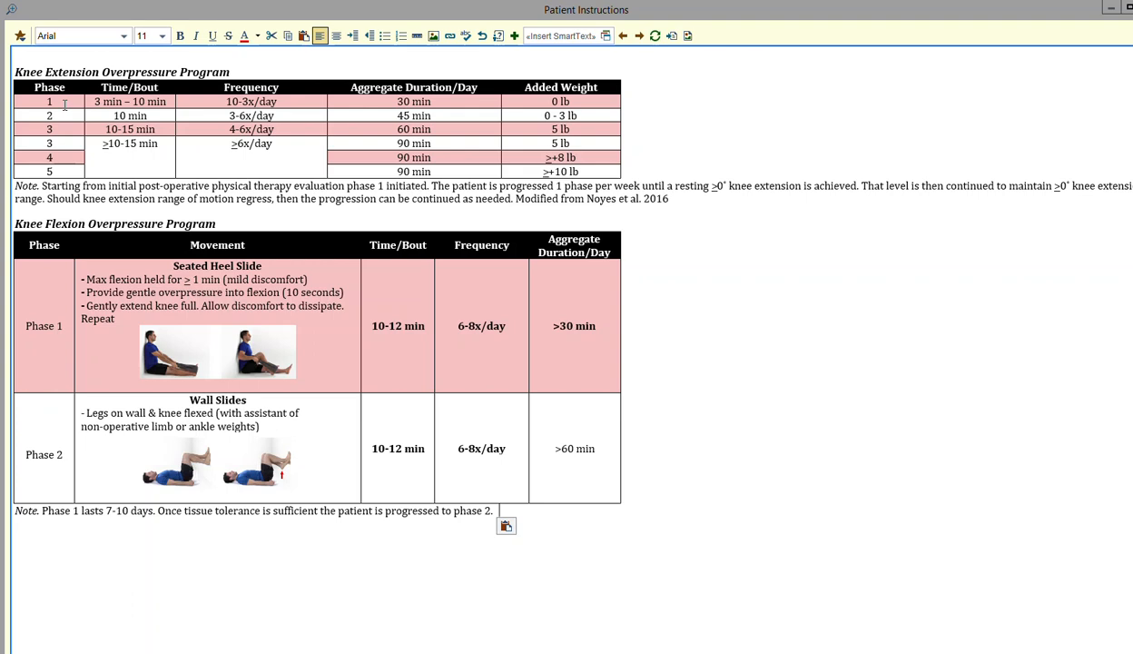
text(.kneepostop)
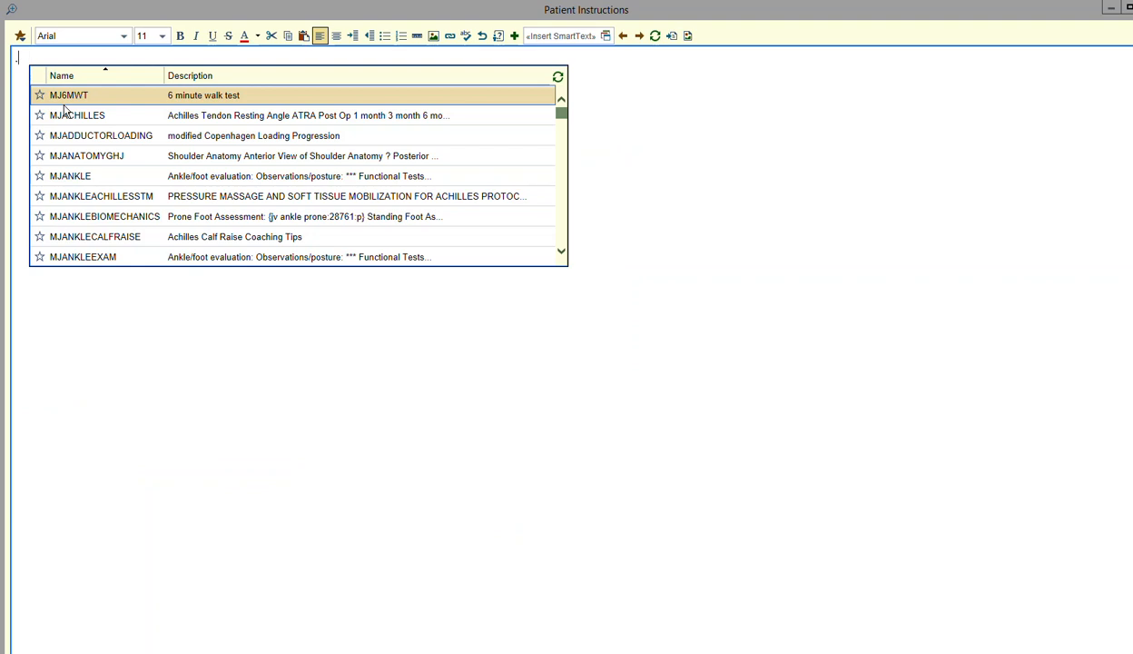
Step: Add the KNEEPOSTOPPHASE1SCHEDULE weekly rehab schedule to the patient instructions
text(knee)
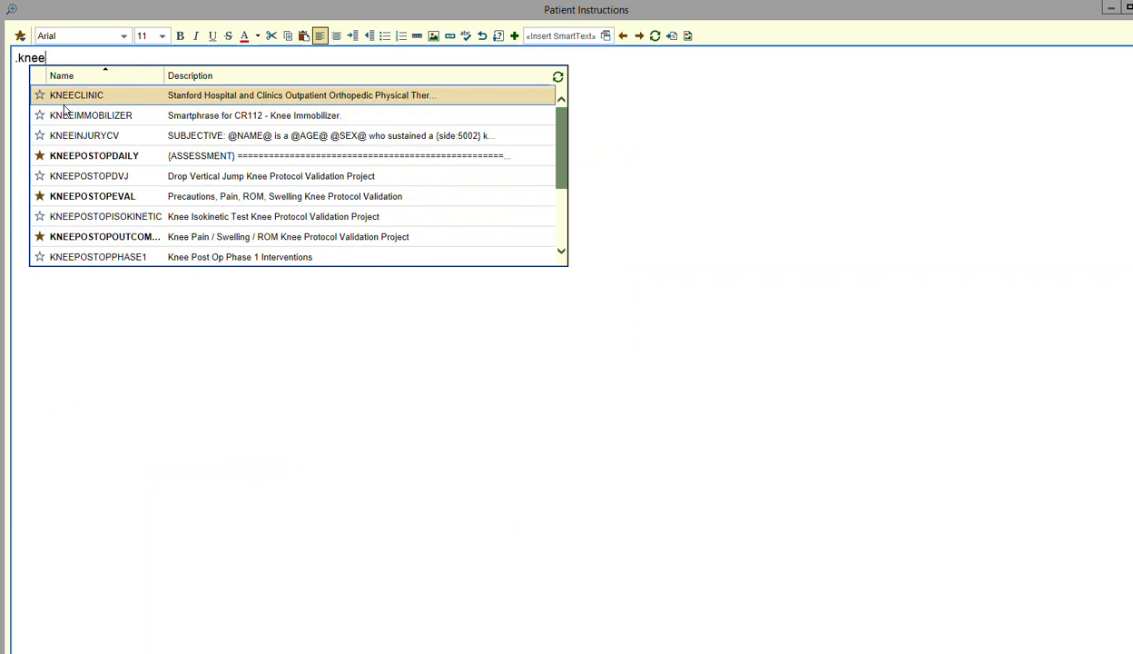
text(postop)
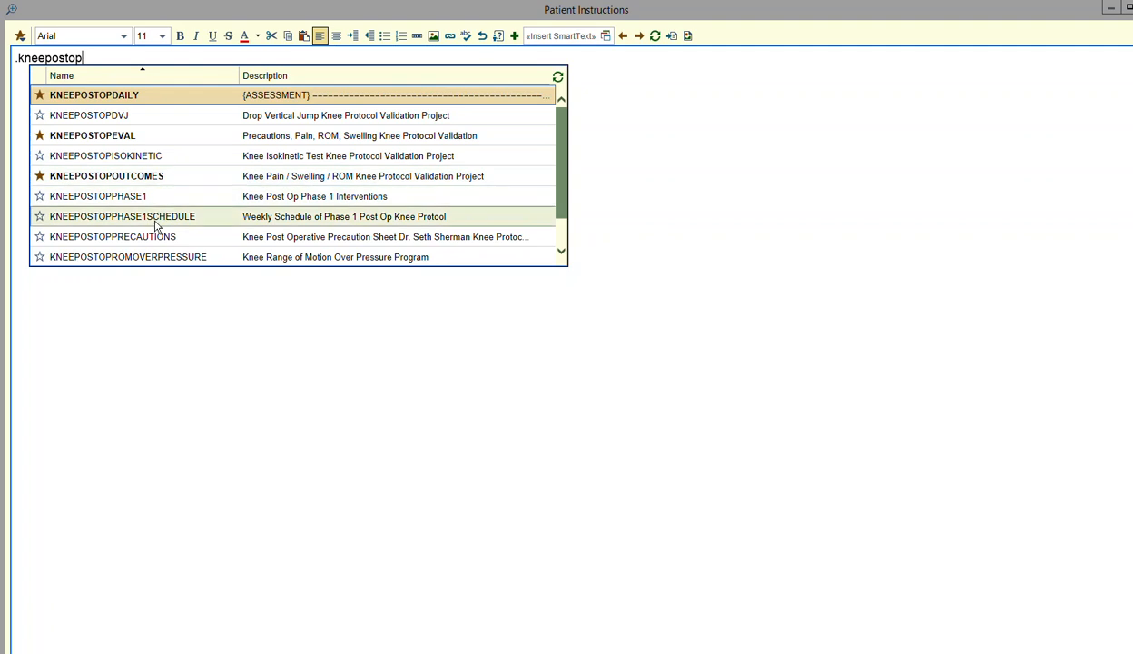
mouse_move(123, 216)
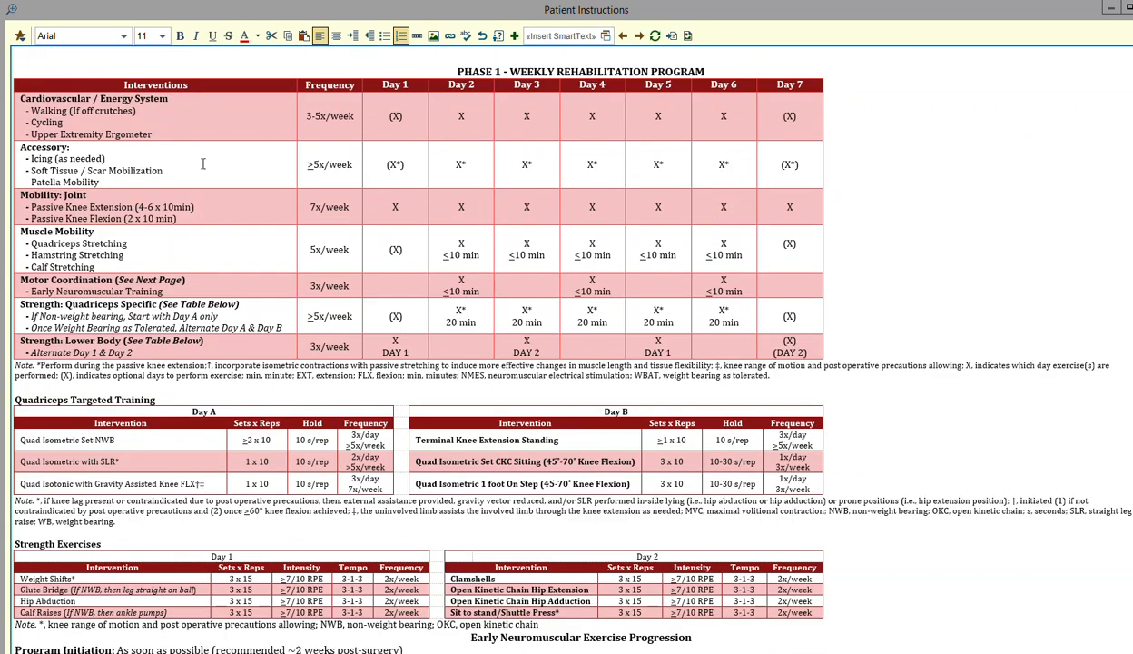
scroll(down, 3)
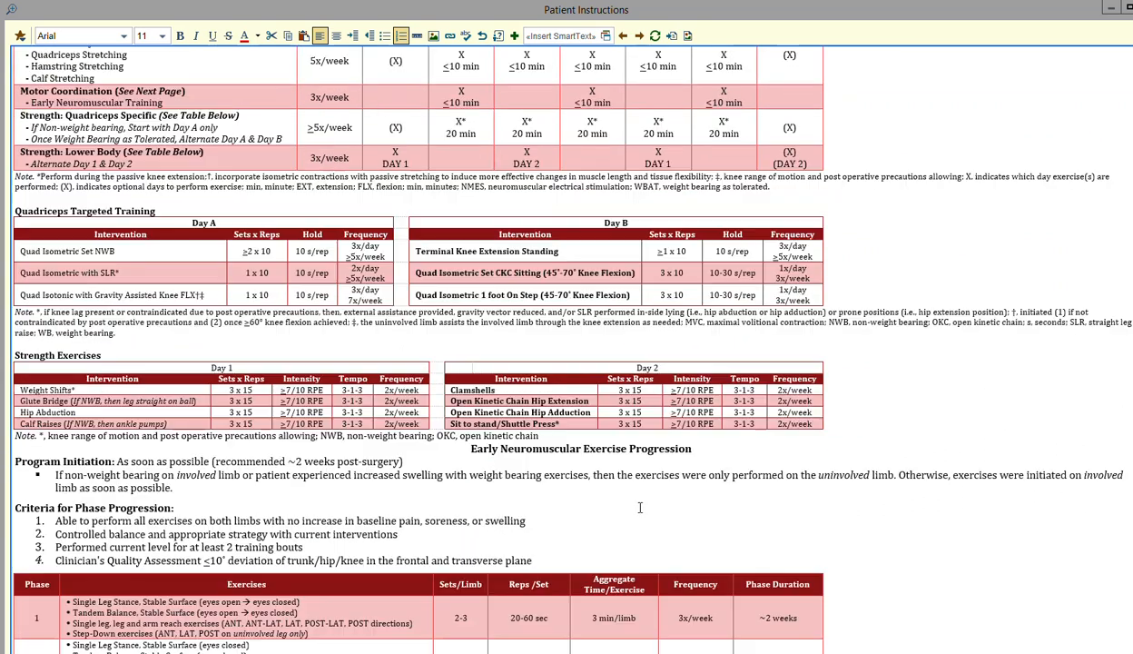
scroll(down, 3)
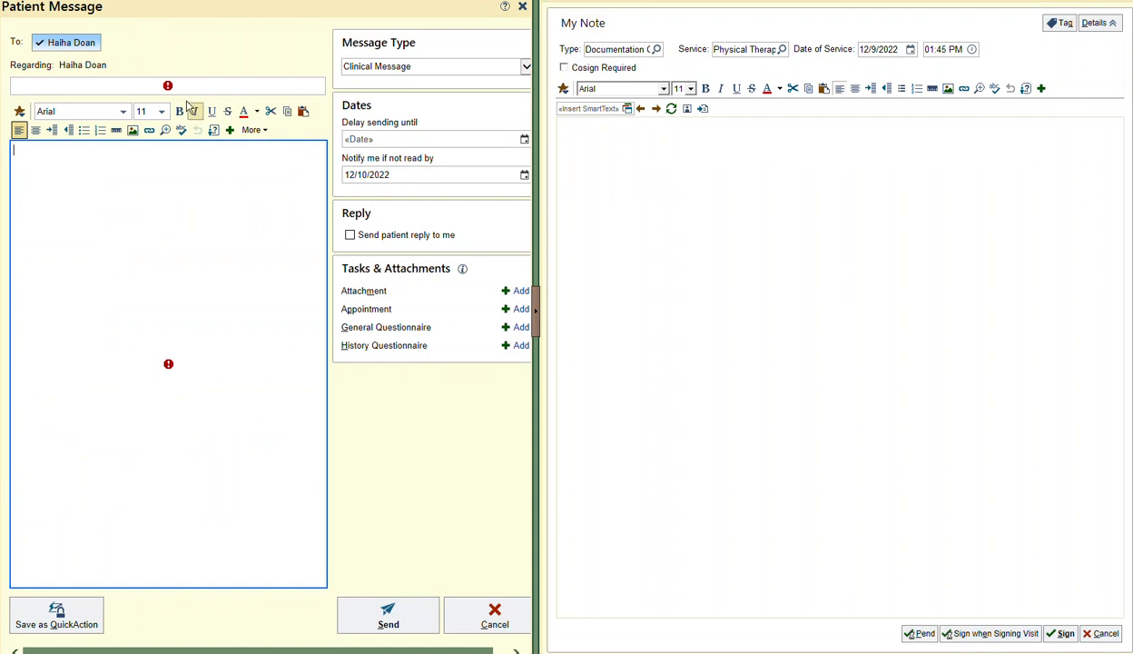
Step: Title the patient message 'PT Fol' and list .kneepostop phrases for its body
text(PT Fol)
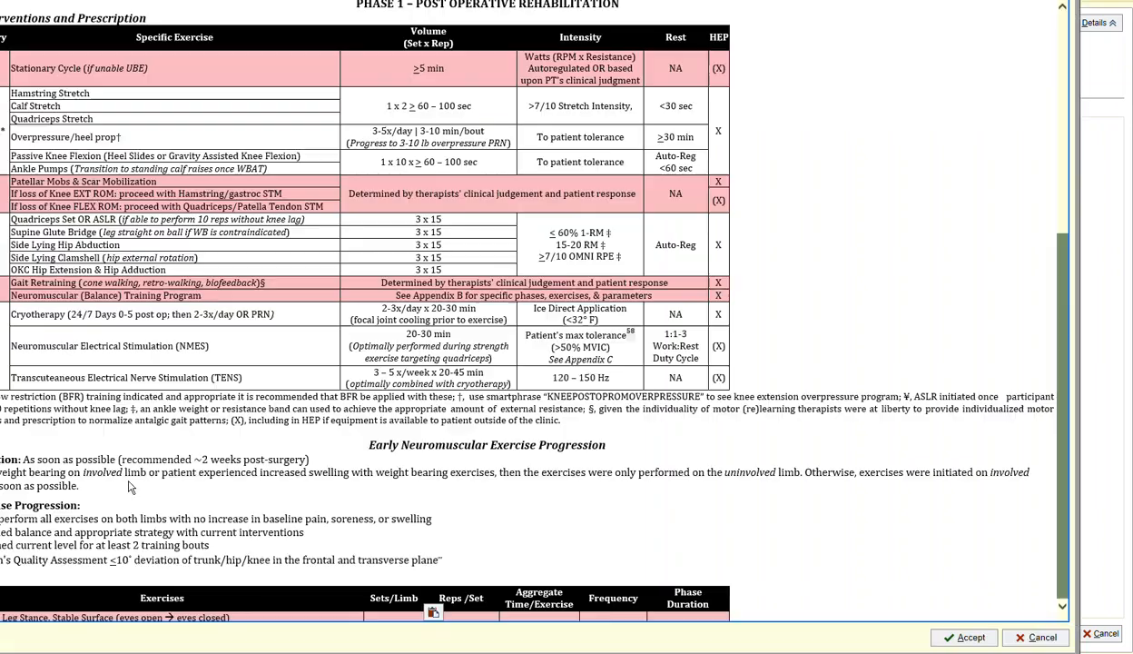
scroll(down, 3)
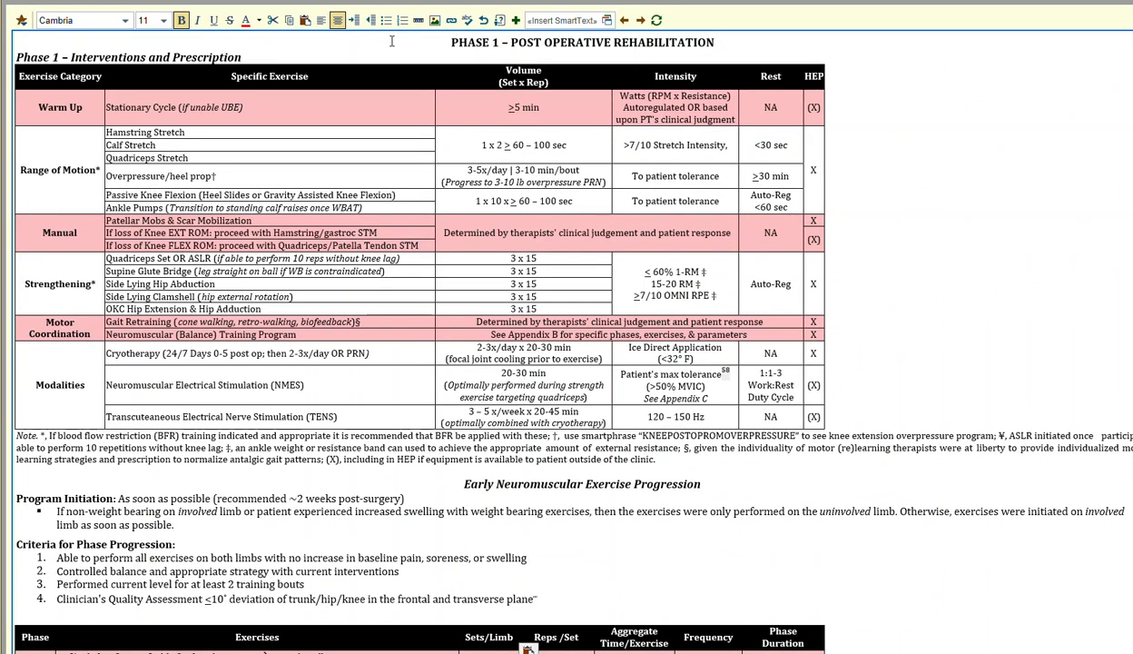
text(.kneepostop)
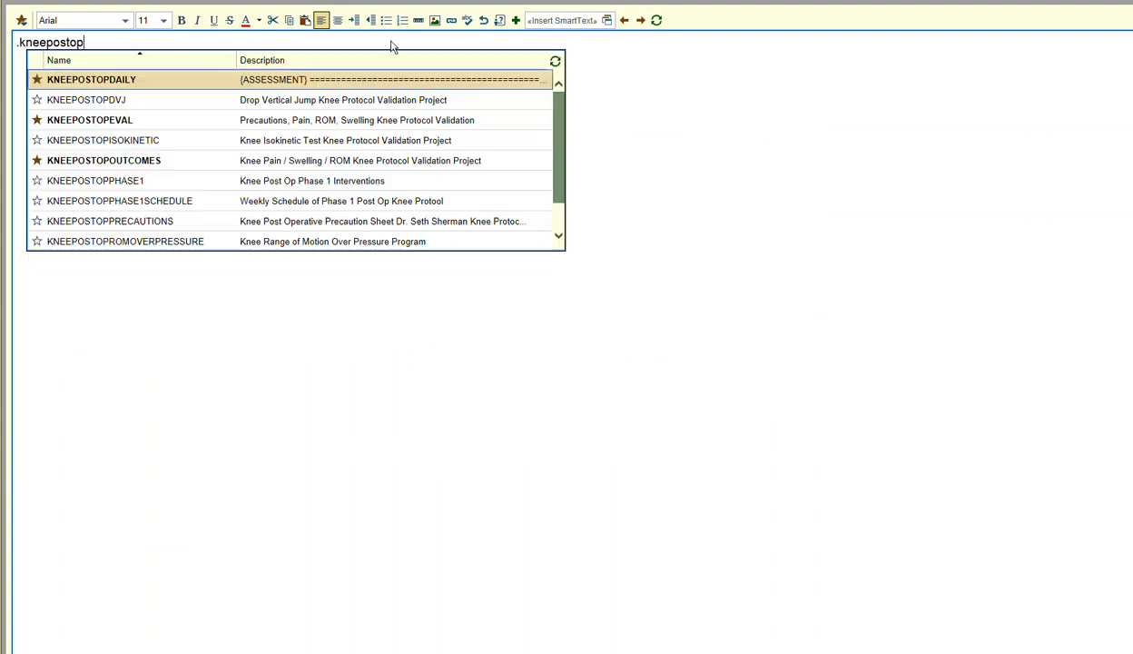
Step: Insert the KNEEPOSTOPPHASE1SCHEDULE weekly schedule with quad, strength and neuromuscular tables
text(phas)
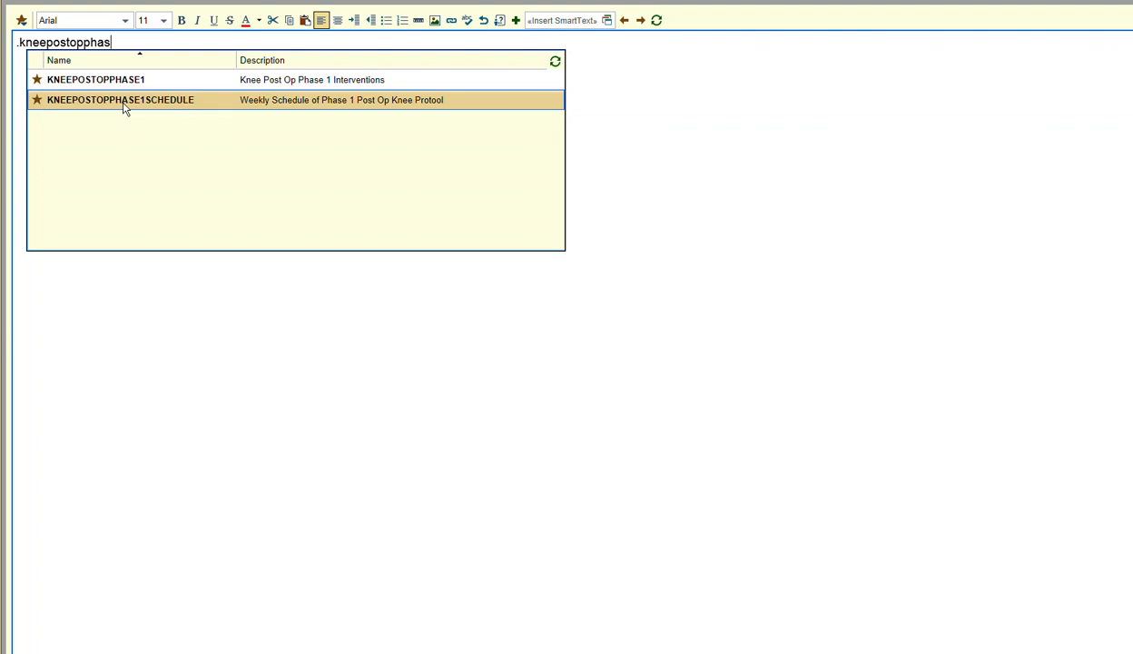
double_click(120, 100)
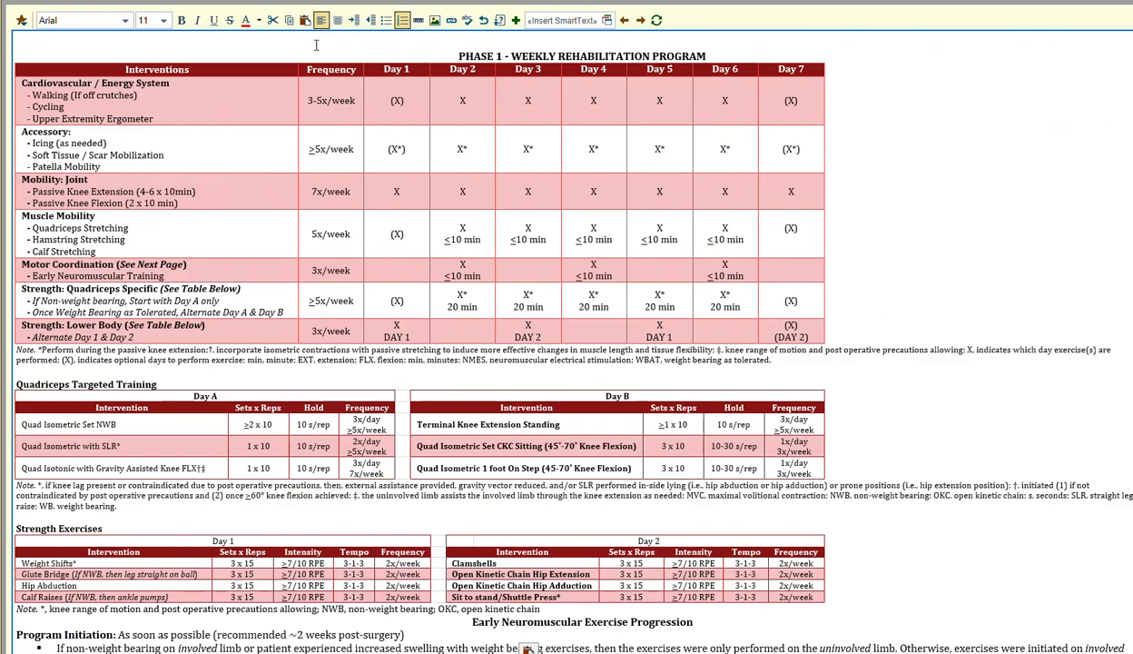
scroll(down, 3)
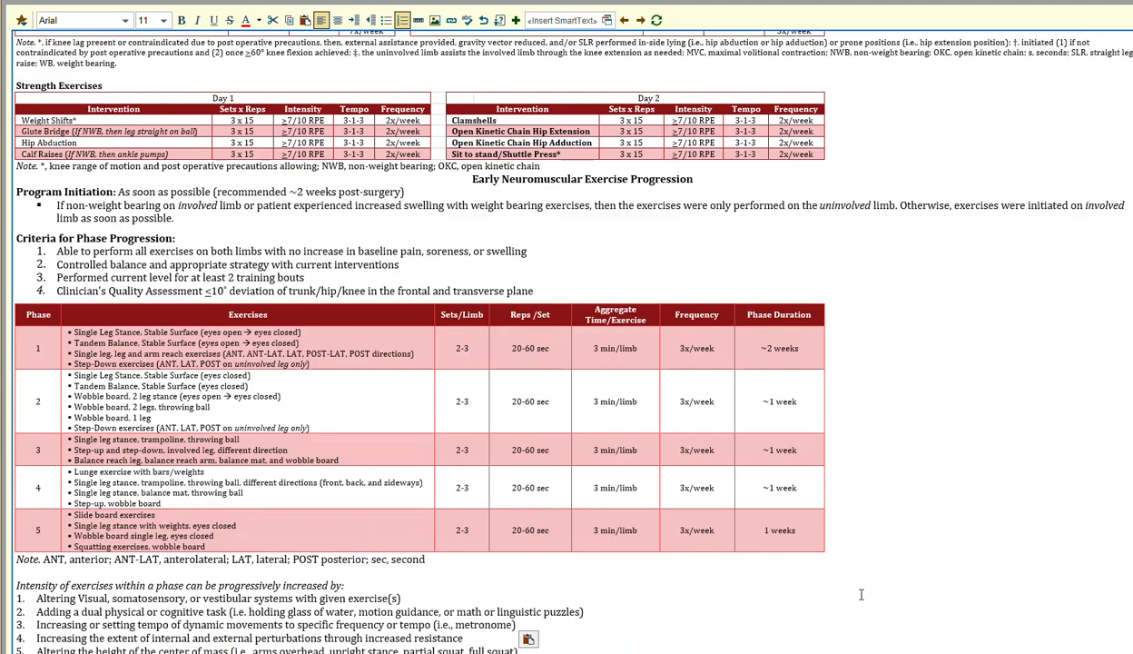